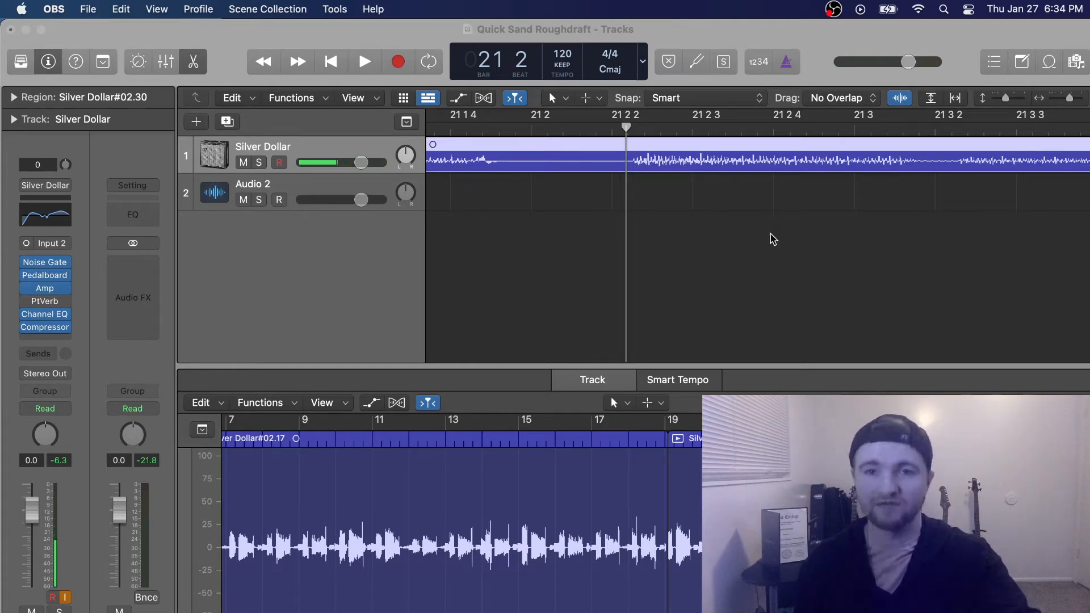
mouse_move(624, 183)
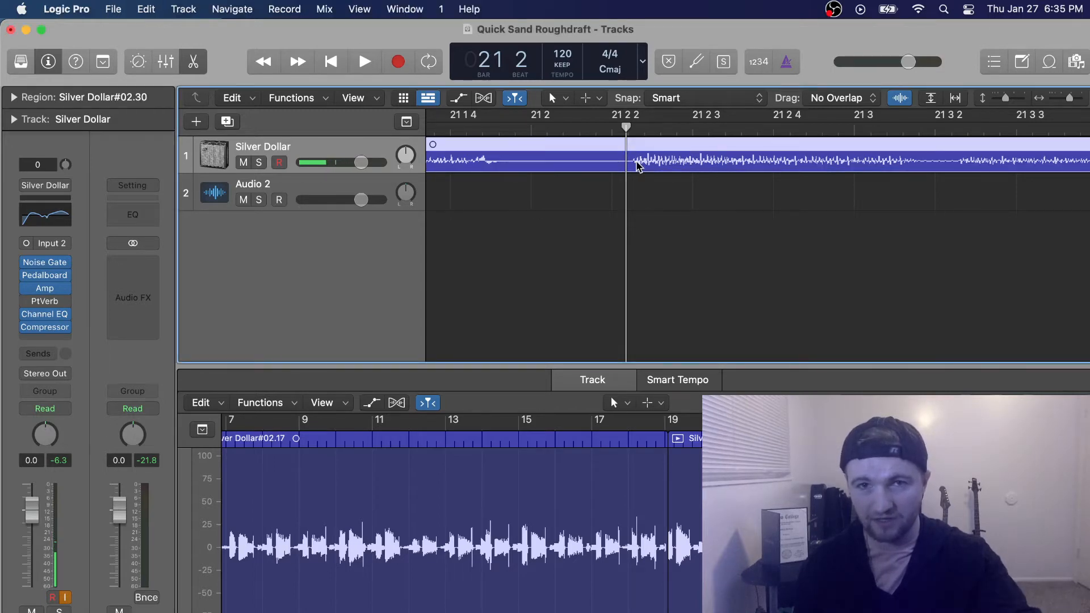
Step: Split the Silver Dollar region at the playhead via its right-click menu's Split at Playhead
right_click(639, 164)
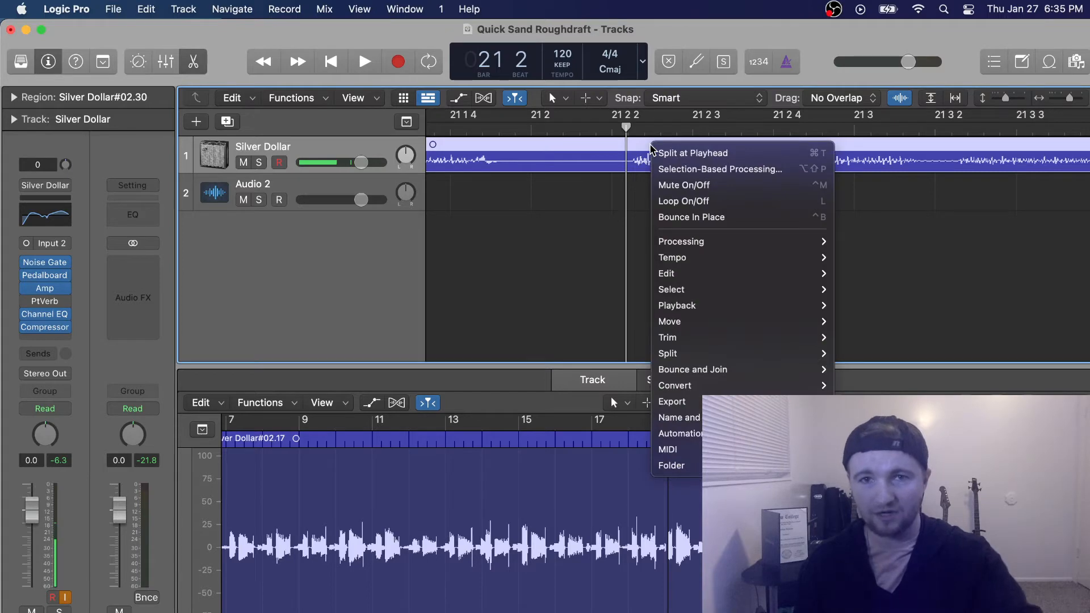
mouse_move(684, 157)
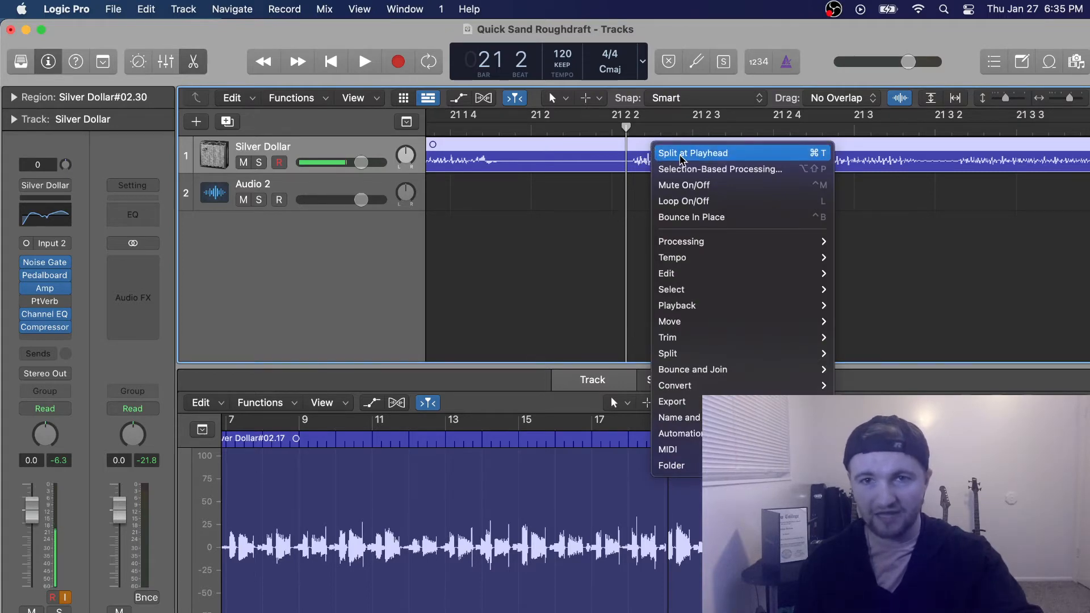
left_click(693, 152)
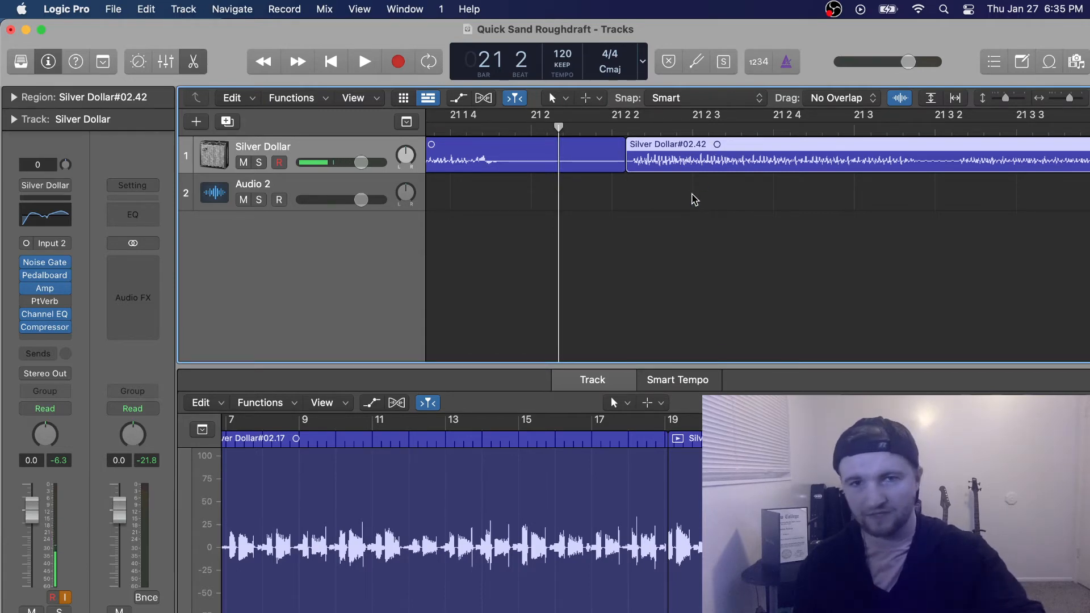
mouse_move(690, 196)
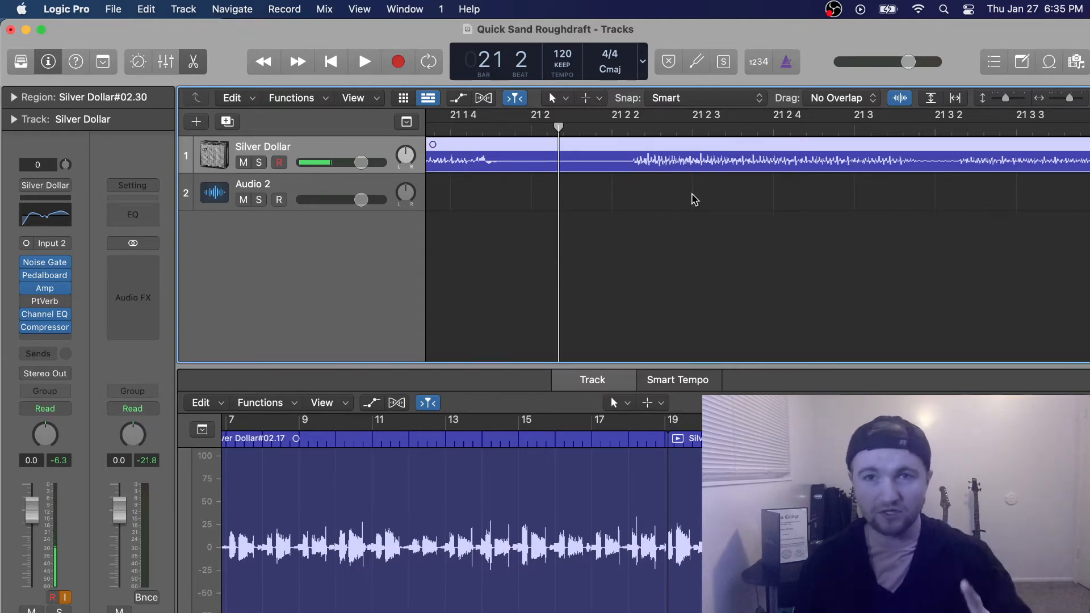
mouse_move(682, 197)
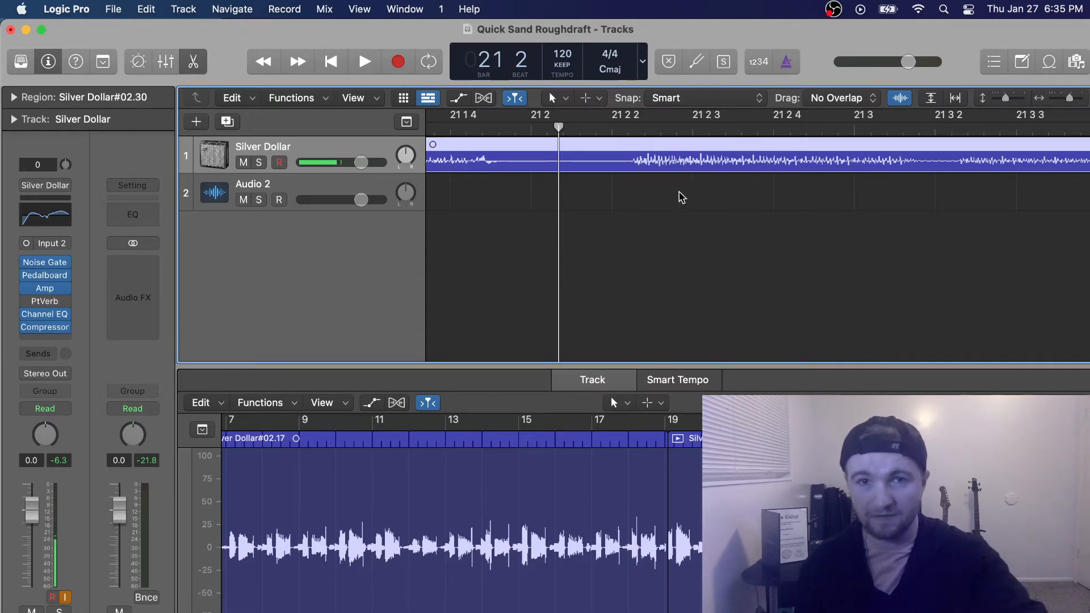
mouse_move(566, 144)
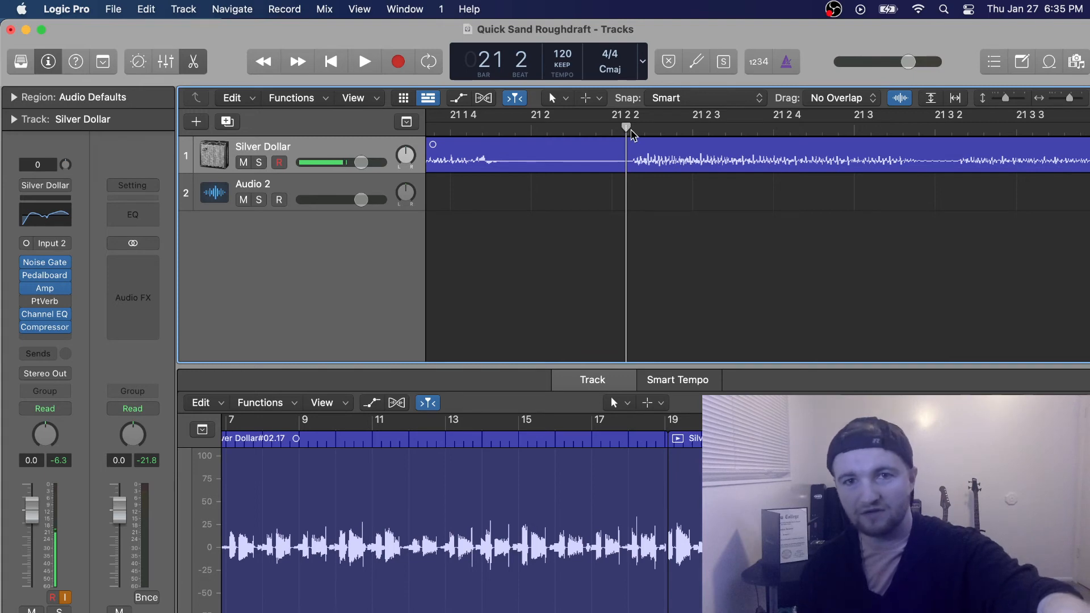
Step: Drag the playhead along the ruler to 21 2 3 over the whole Silver Dollar region
left_click_drag(625, 132, 721, 132)
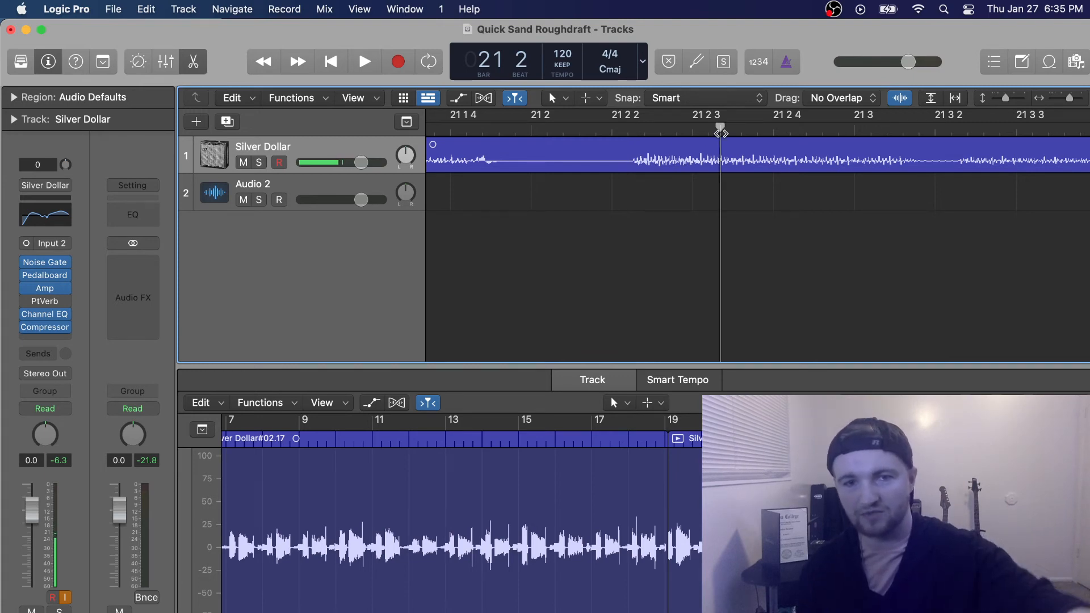
mouse_move(837, 127)
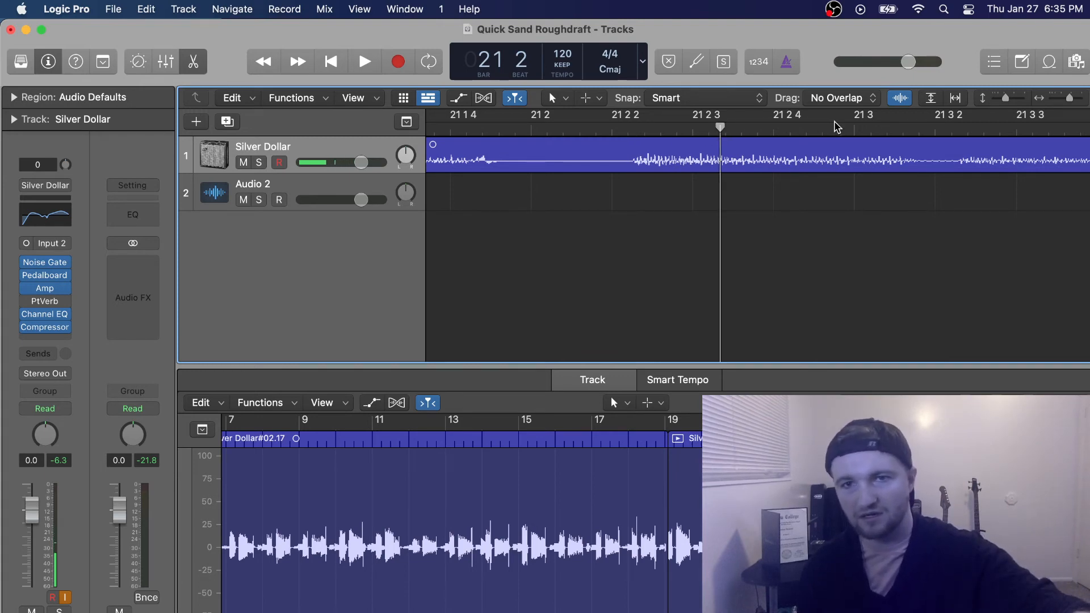